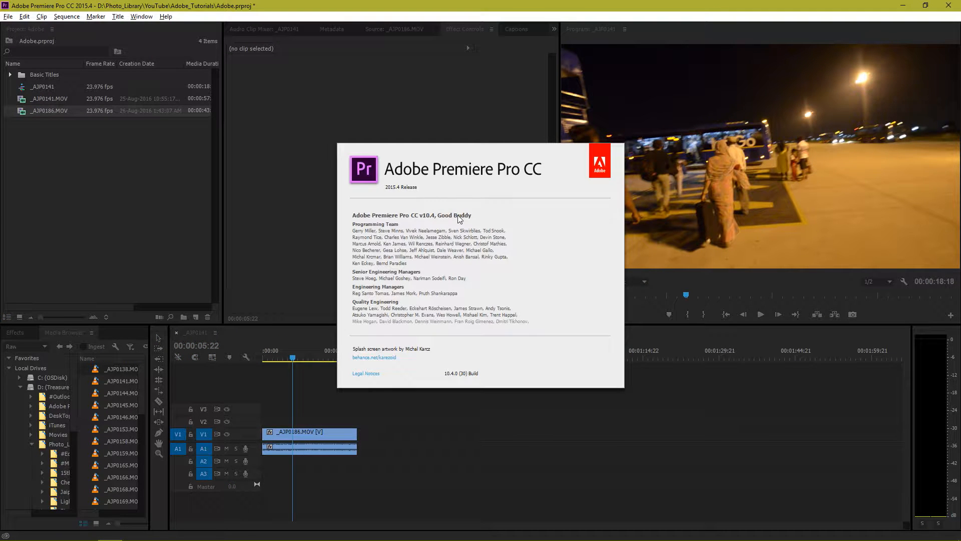
mouse_move(301, 194)
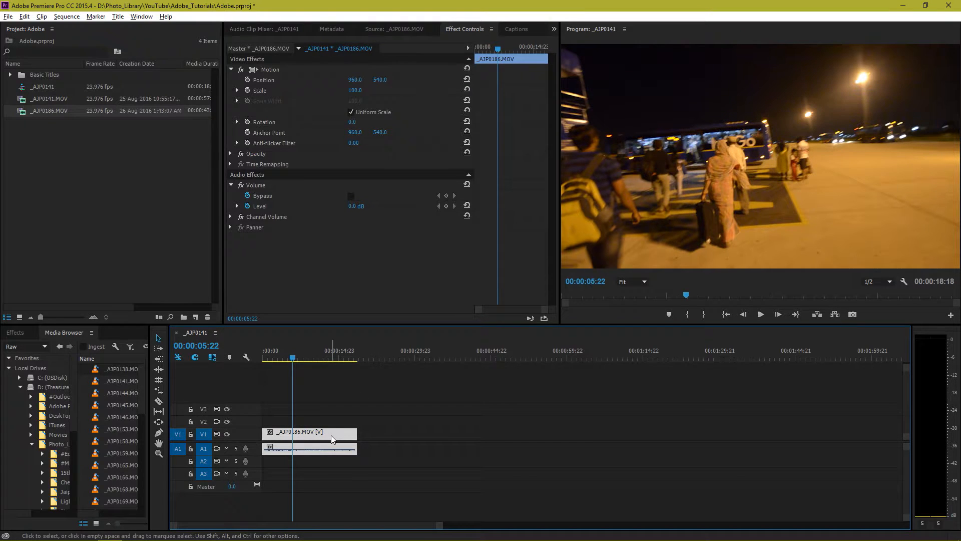
Dismiss the clip's context menu without choosing anything, leaving the playhead at 00:00:11:12.
right_click(326, 437)
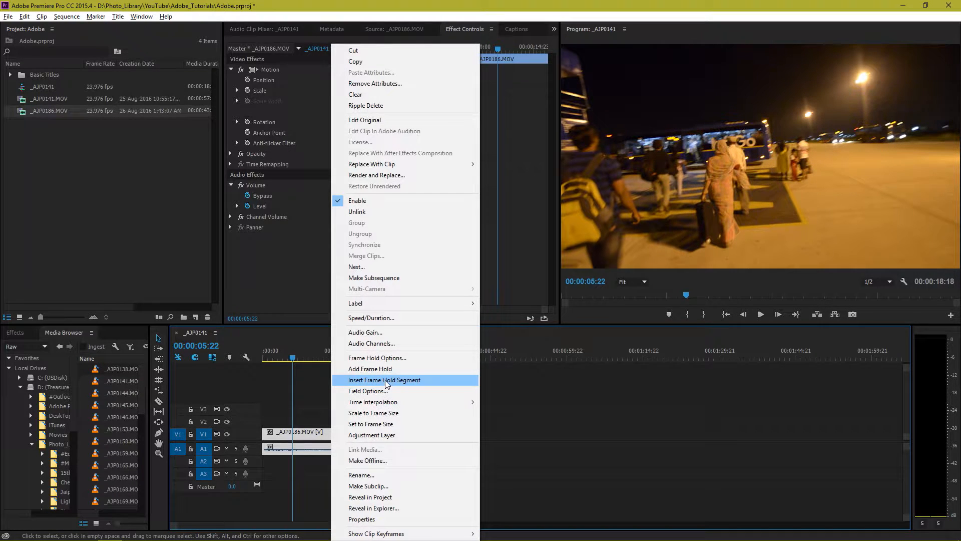
left_click(295, 366)
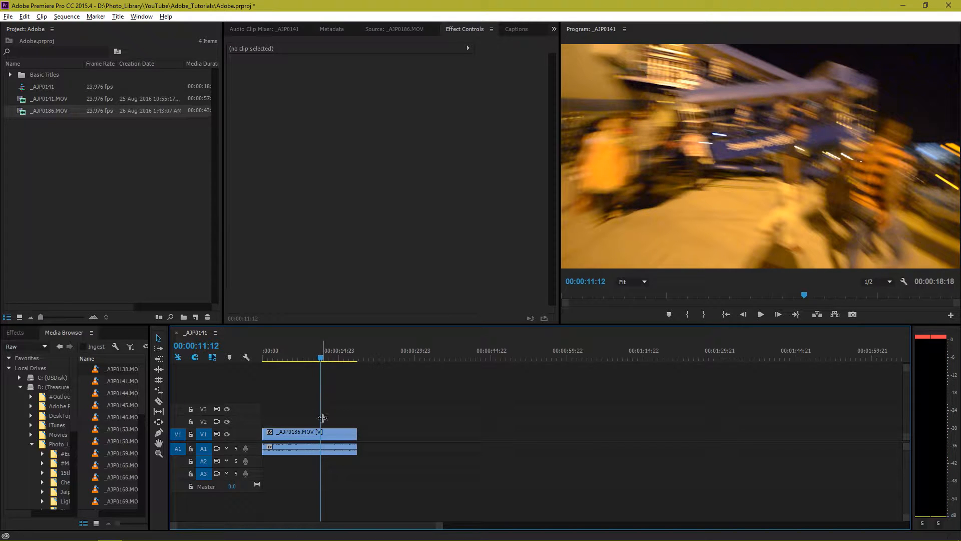
Insert a Frame Hold Segment at 00:00:11:12, splitting _AJP0186.MOV around the freeze frame.
right_click(294, 446)
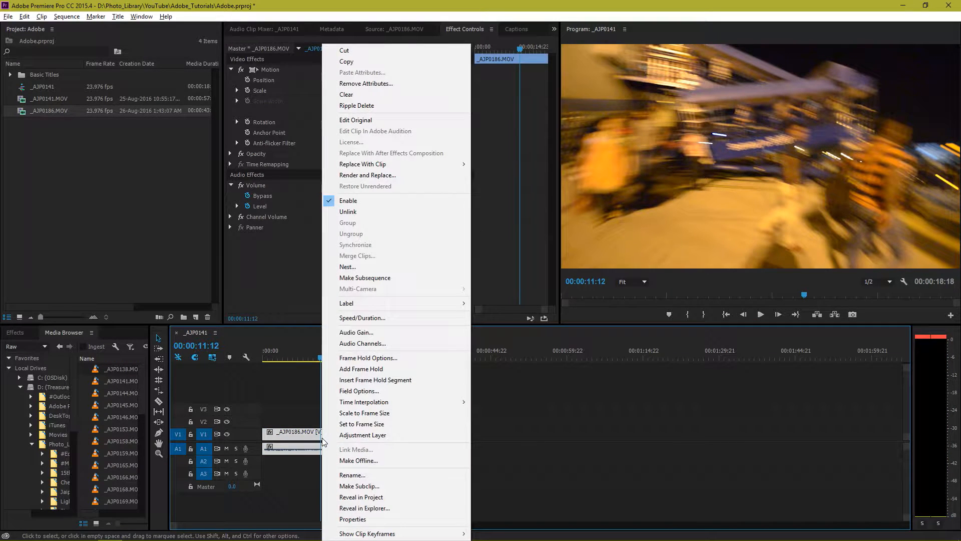
mouse_move(360, 391)
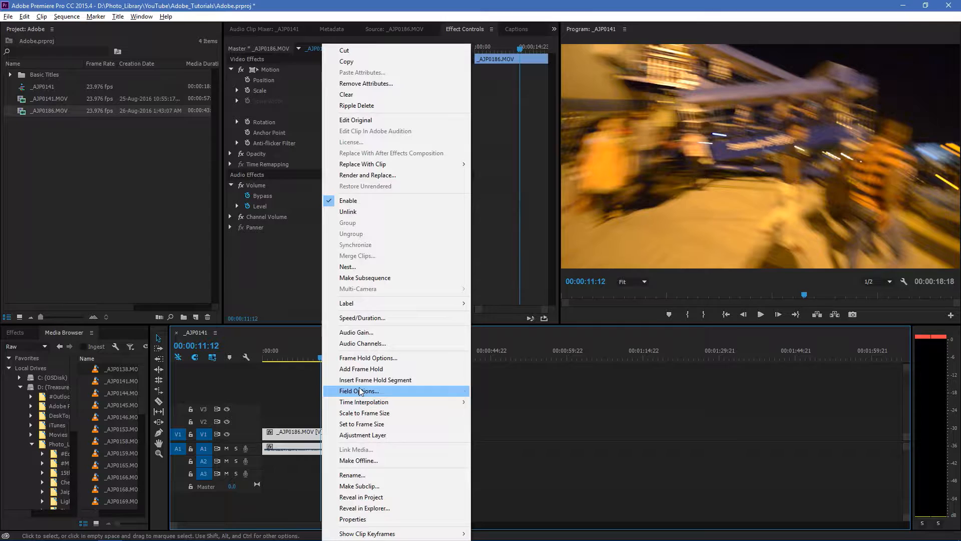
mouse_move(363, 383)
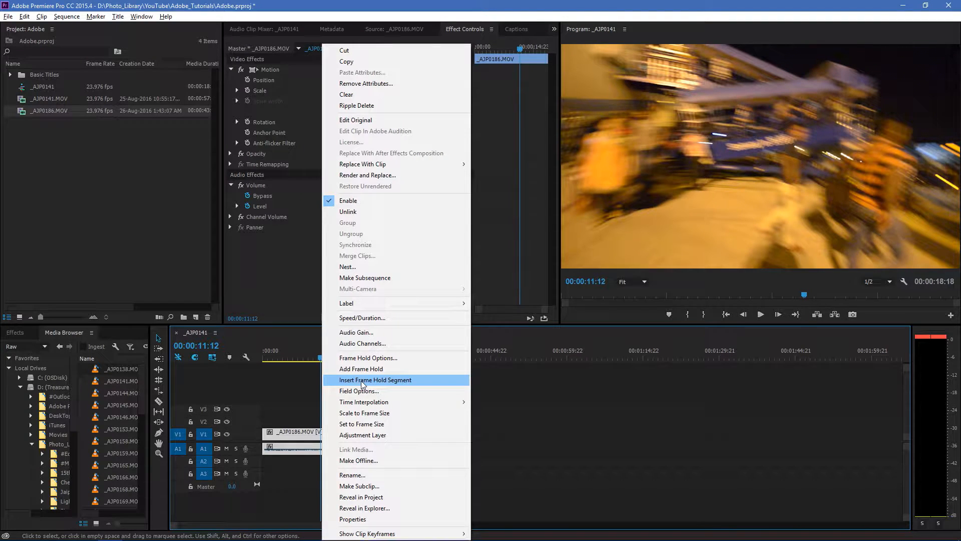
left_click(374, 380)
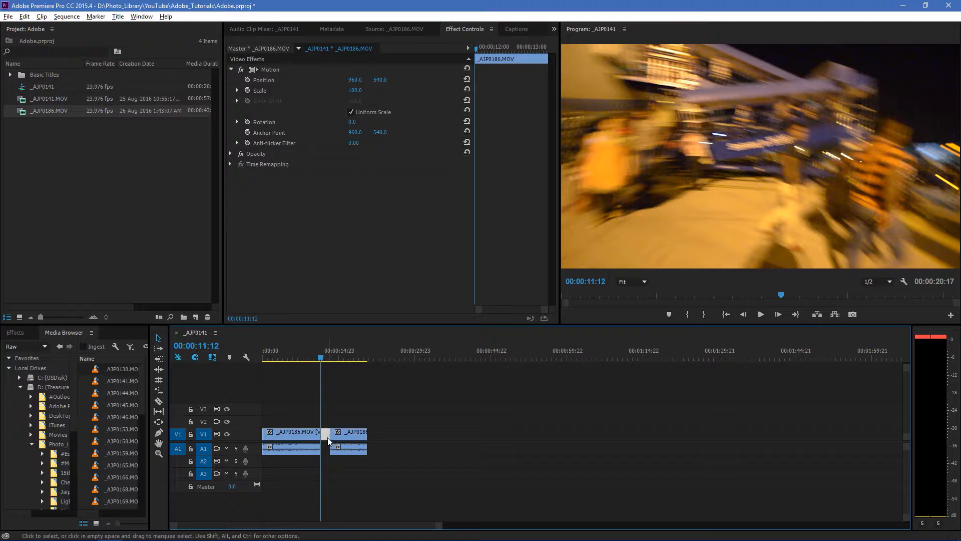
Move the trailing clip portion later, leaving a gap after the freeze frame (sequence now 00:00:28:14).
left_click(307, 358)
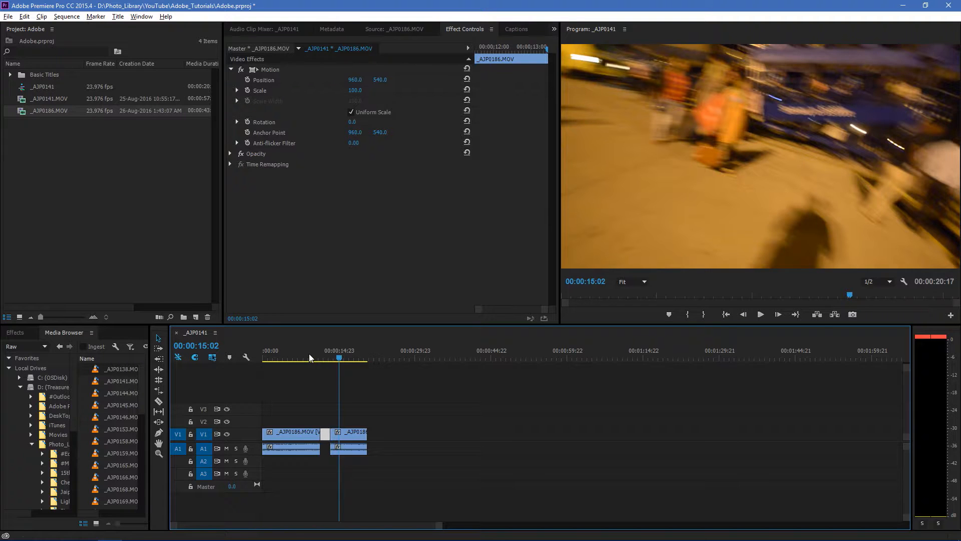
left_click(354, 424)
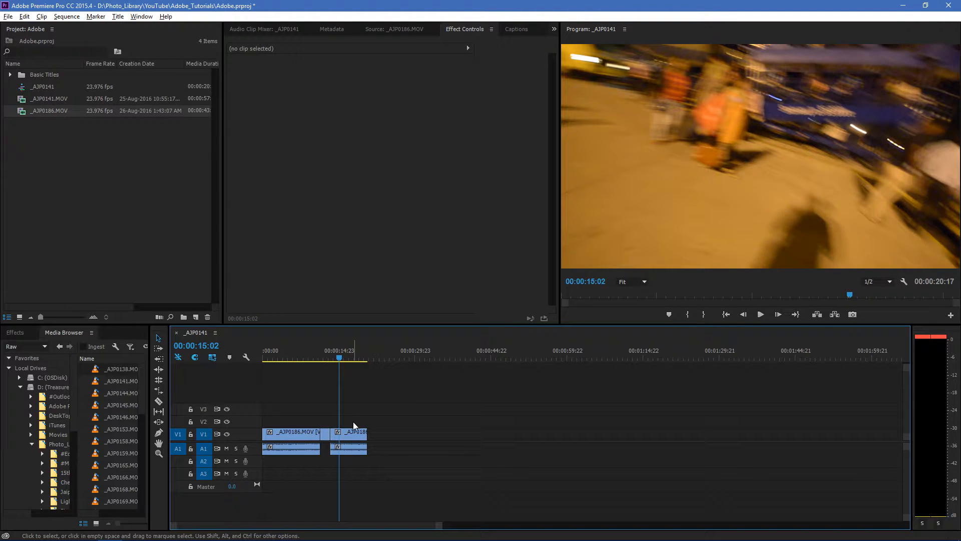
left_click(348, 433)
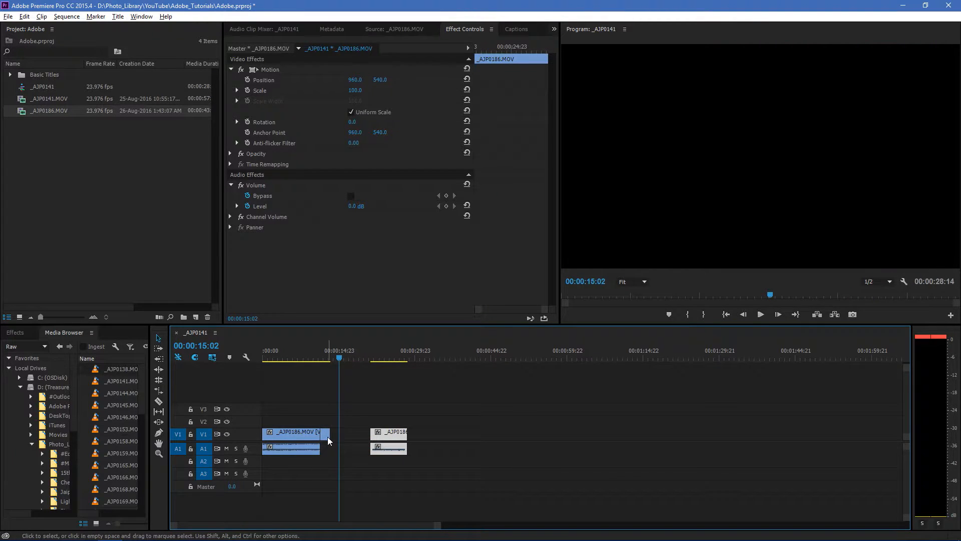
Stretch the freeze-frame segment's right edge to fill the gap up to the later clip, then preview it.
right_click(302, 441)
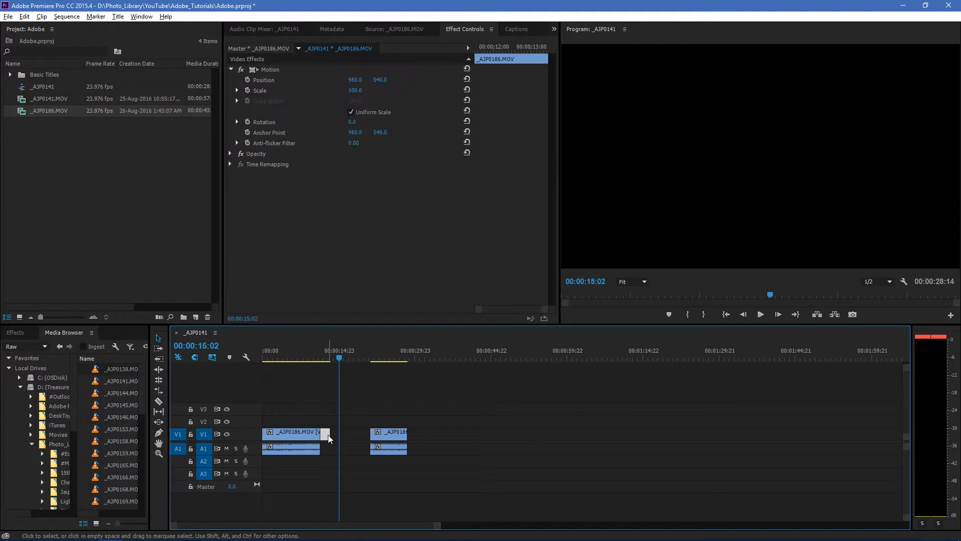
right_click(328, 439)
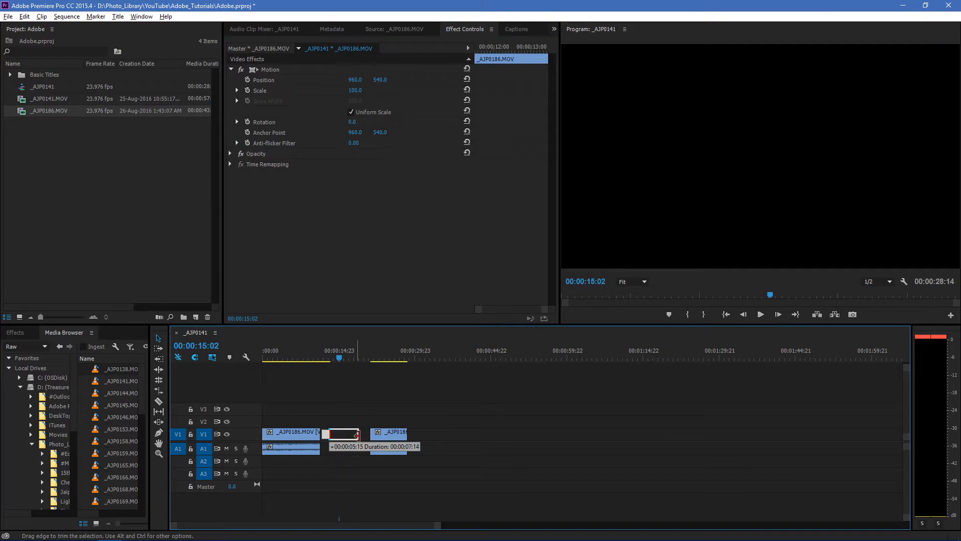
left_click_drag(360, 434, 326, 433)
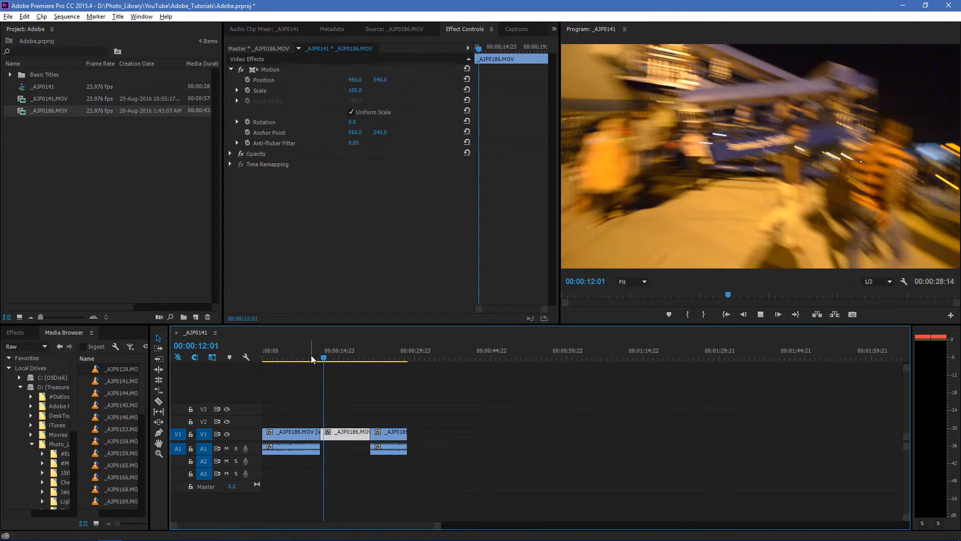
left_click(333, 358)
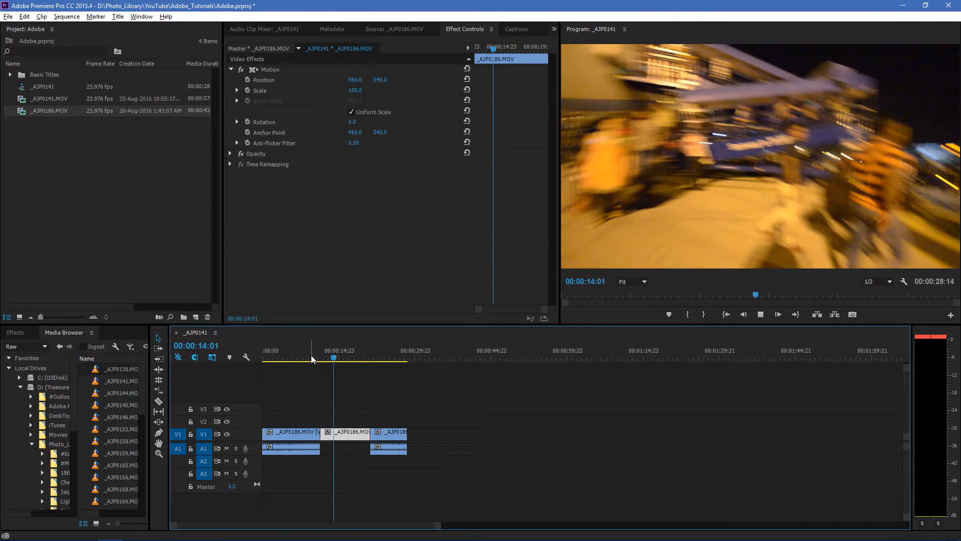